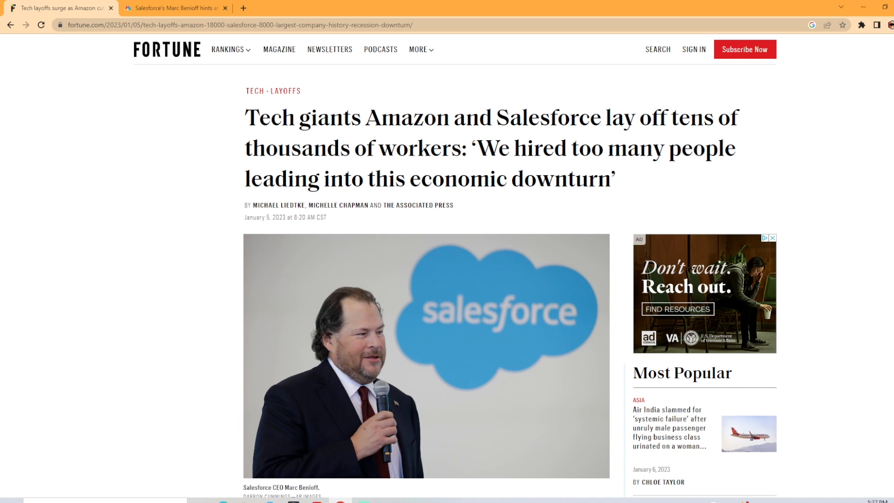
Step: Scroll the Fortune article past the Benioff photo to Amazon's 18,000 job cuts paragraphs
scroll(down, 3)
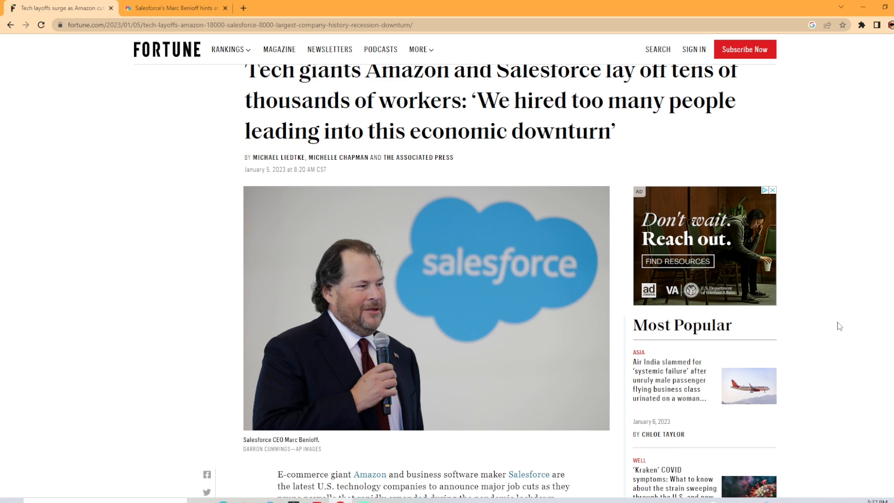
scroll(down, 3)
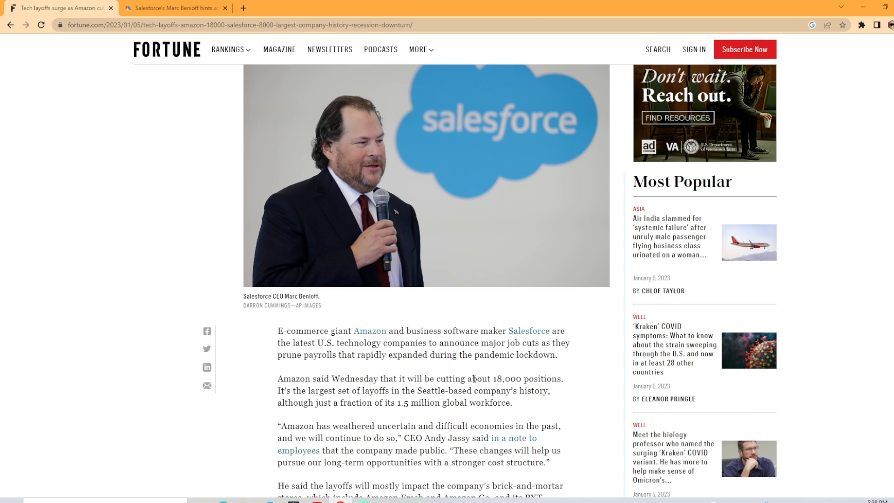
mouse_move(335, 343)
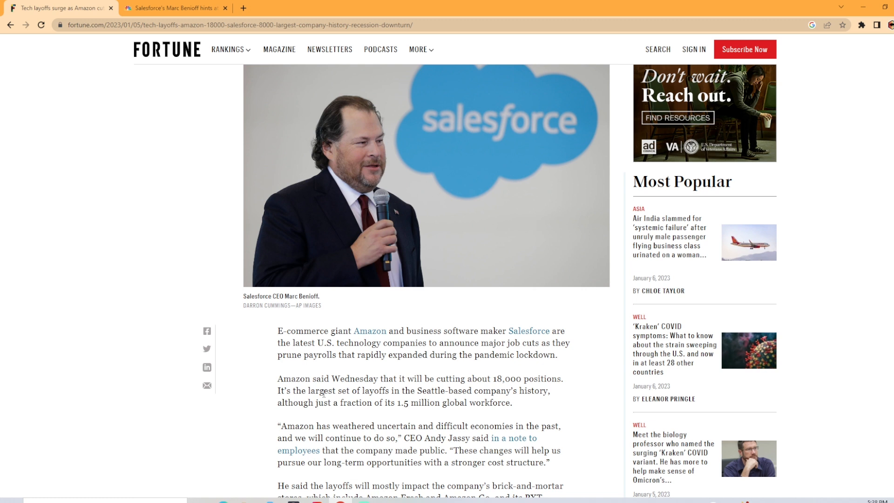
mouse_move(372, 401)
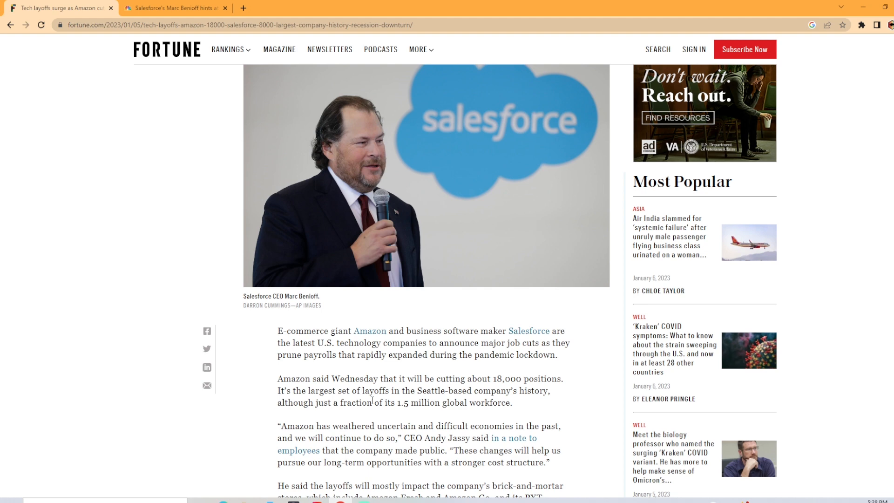
scroll(down, 3)
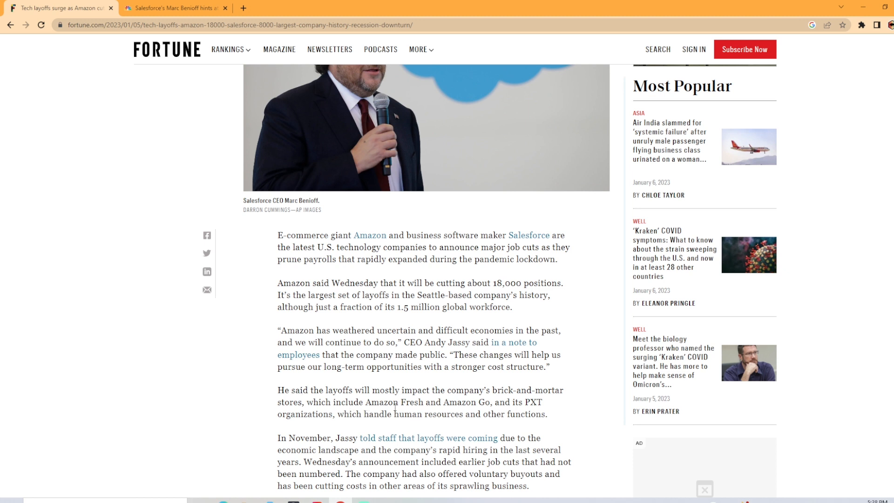
mouse_move(321, 425)
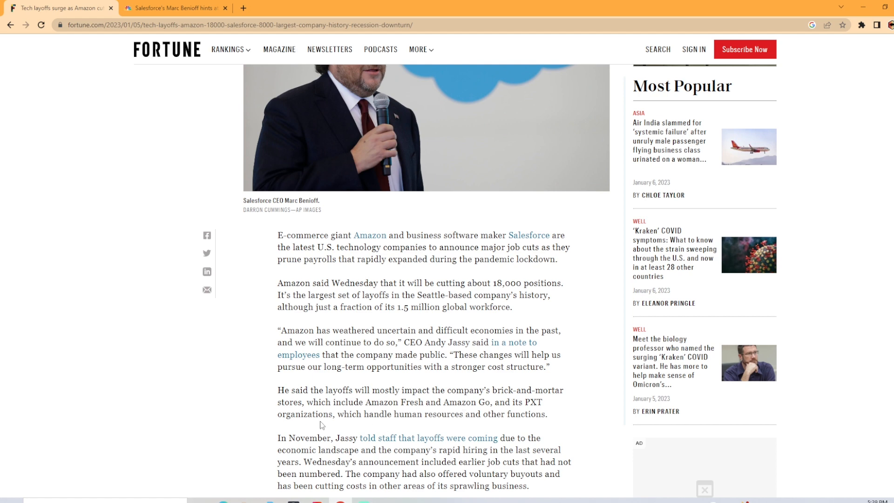
mouse_move(460, 424)
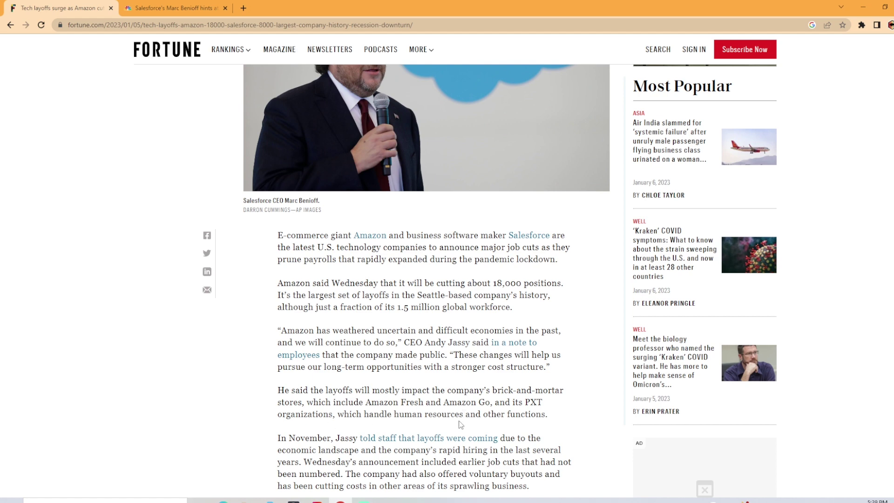
Step: Scroll through Salesforce's 8,000 cuts and severance to Benioff's quote and Meta's 11,000 layoffs
scroll(down, 3)
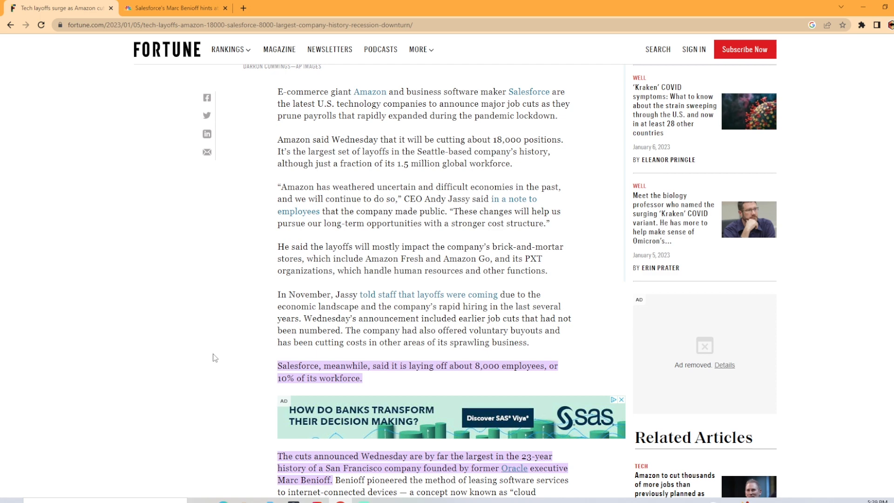
scroll(down, 3)
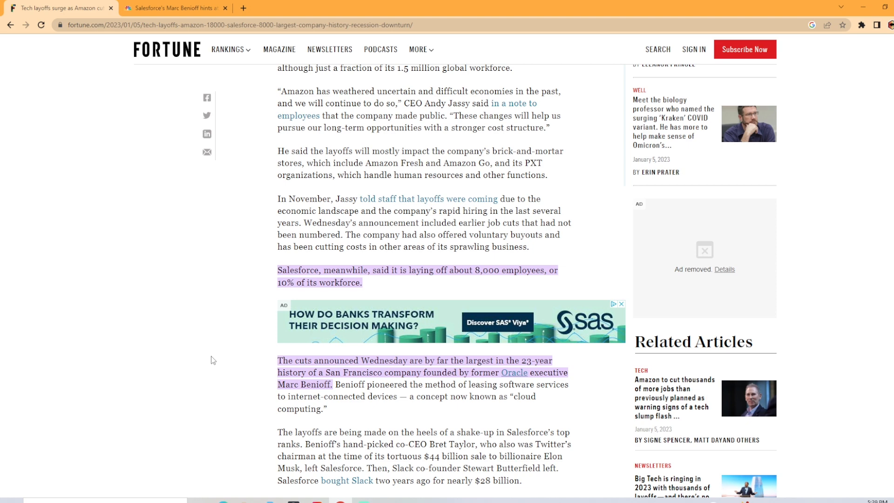
scroll(down, 3)
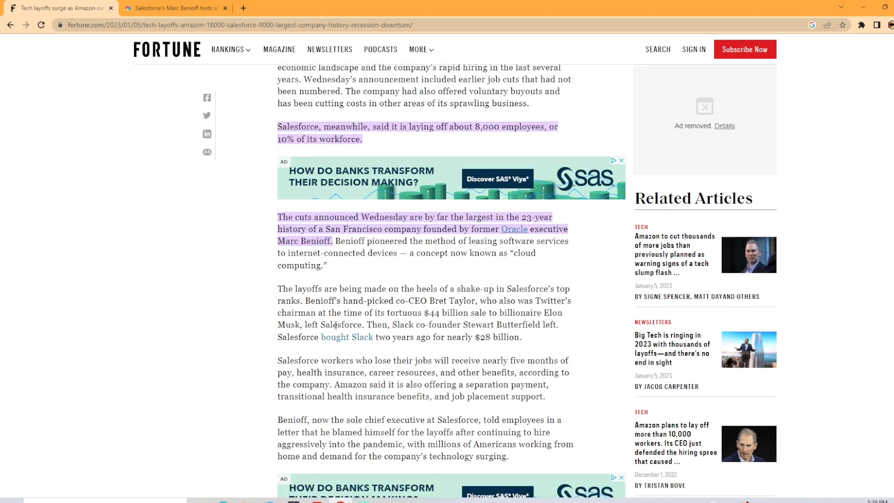
mouse_move(259, 366)
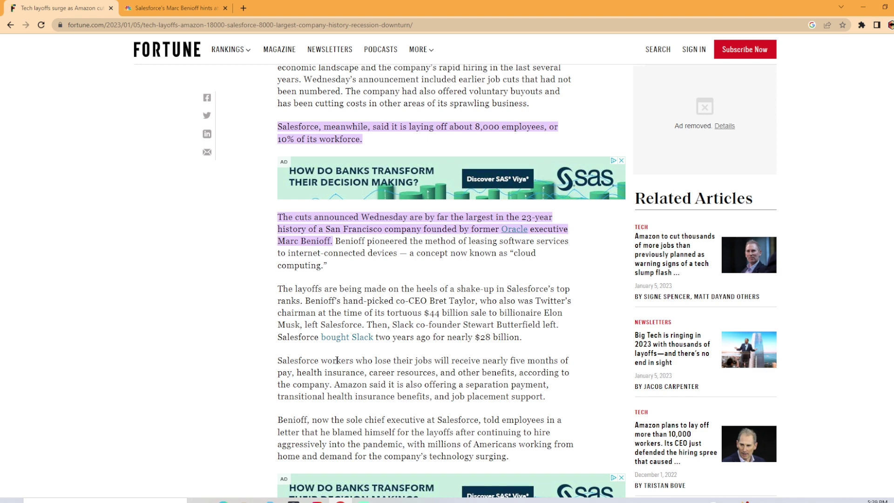
scroll(down, 3)
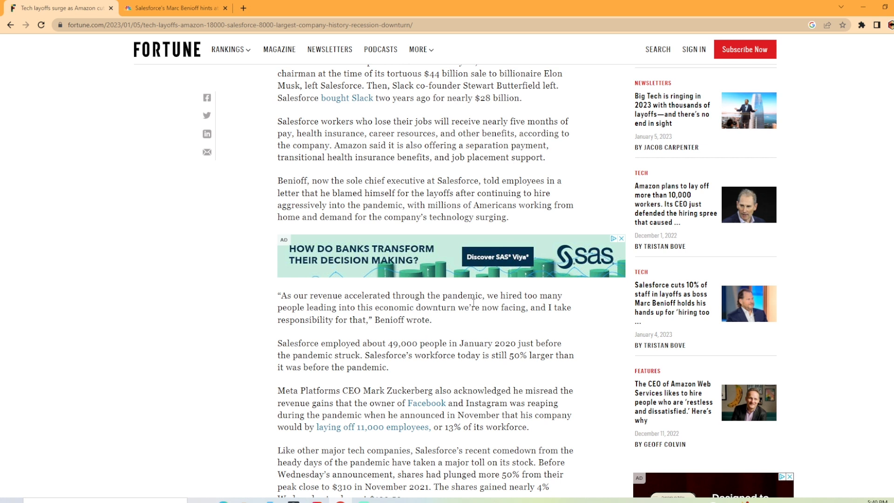
mouse_move(336, 319)
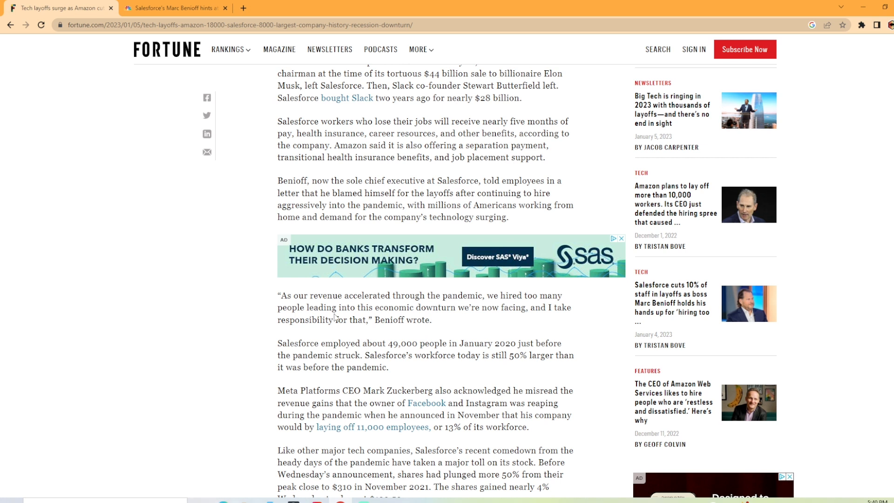
mouse_move(340, 340)
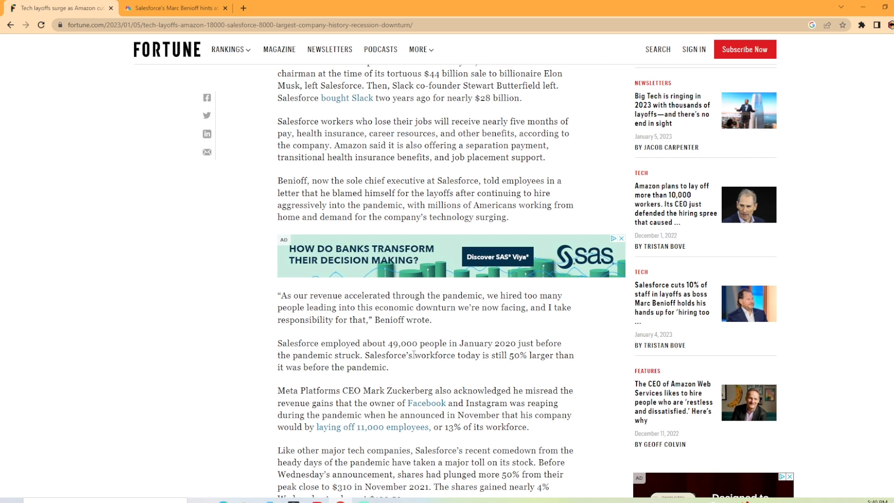
mouse_move(401, 372)
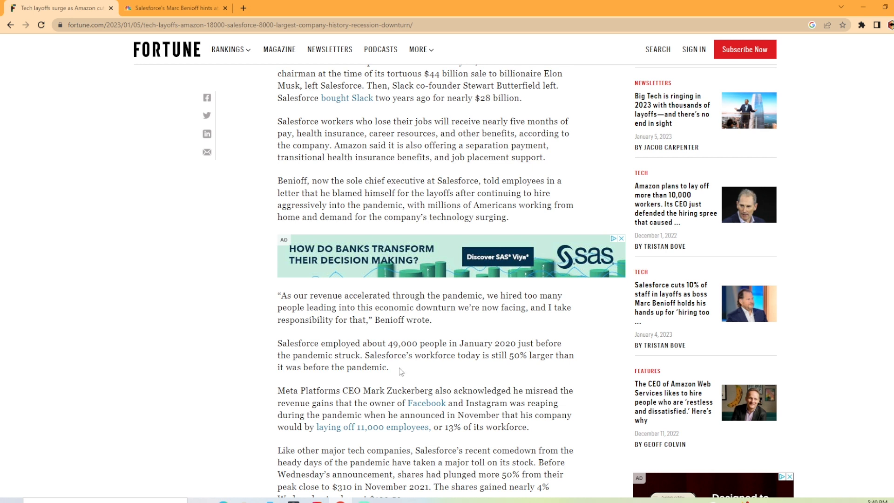
mouse_move(499, 376)
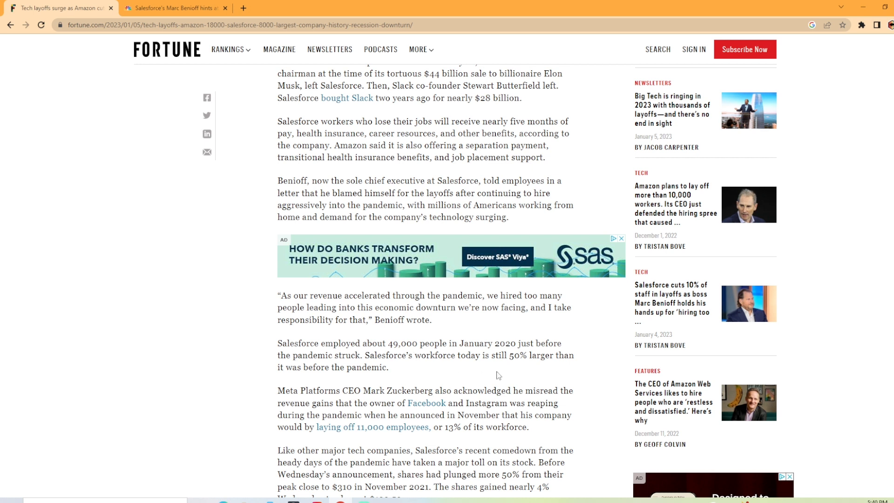
mouse_move(512, 373)
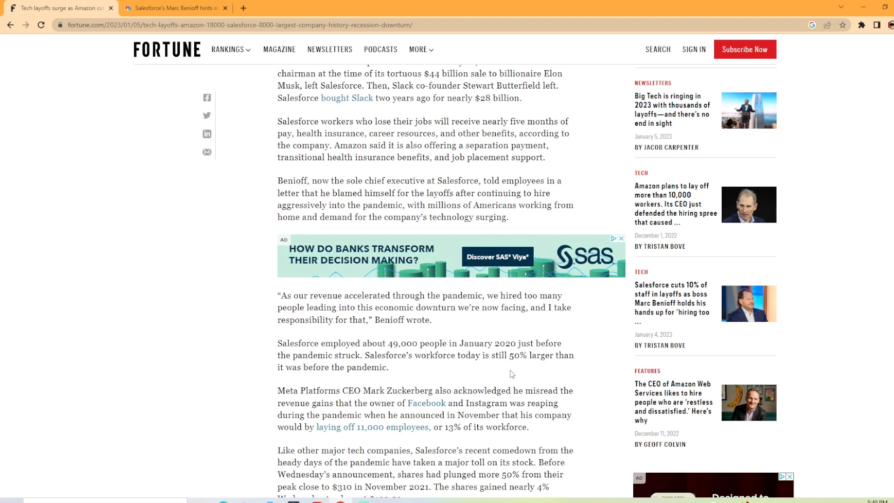
scroll(down, 3)
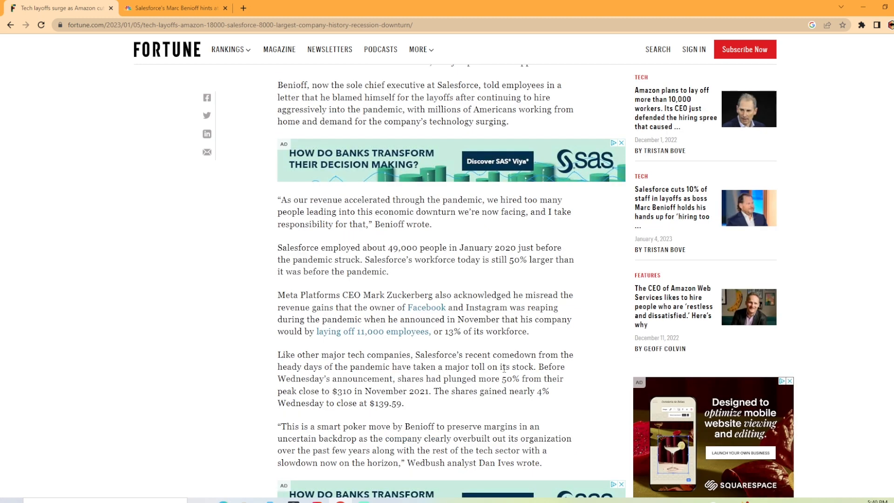
mouse_move(315, 365)
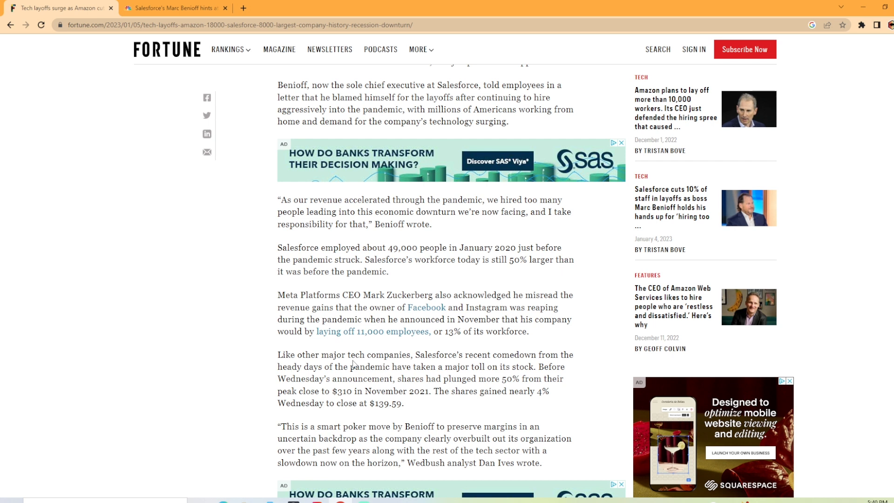
mouse_move(372, 373)
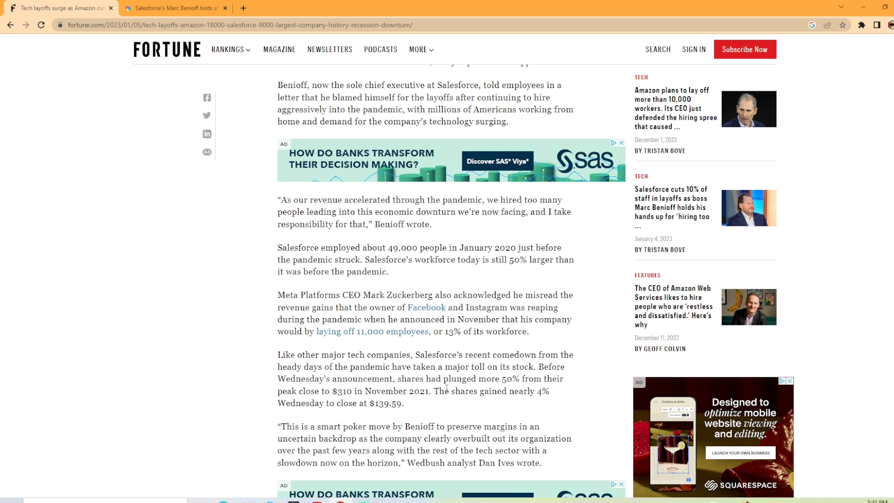
mouse_move(350, 414)
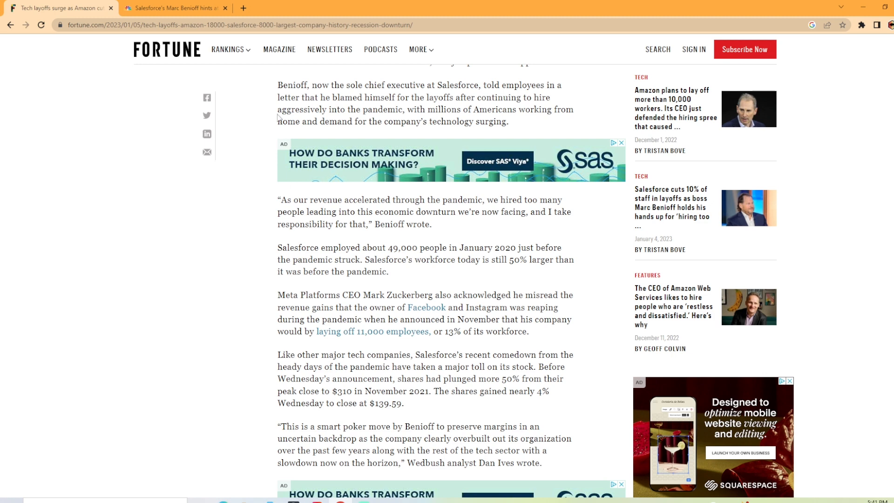
Step: Switch to the second tab with CNBC's Benioff layoffs article
click(174, 8)
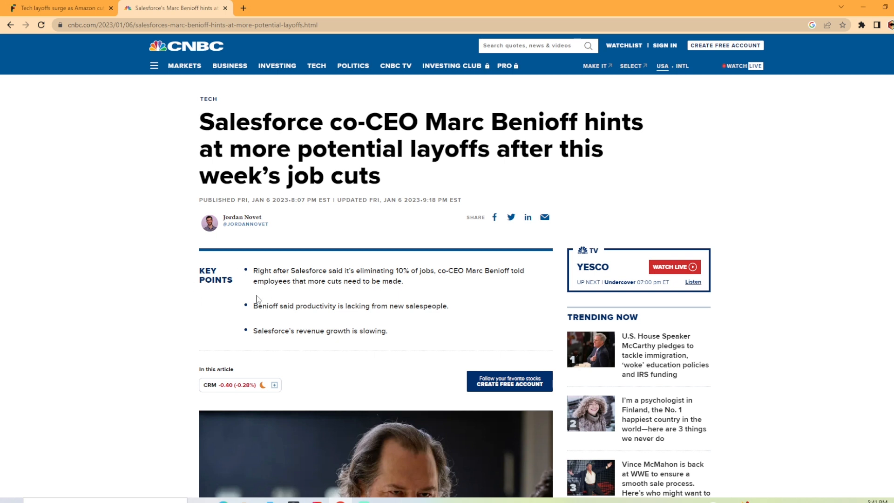
mouse_move(252, 298)
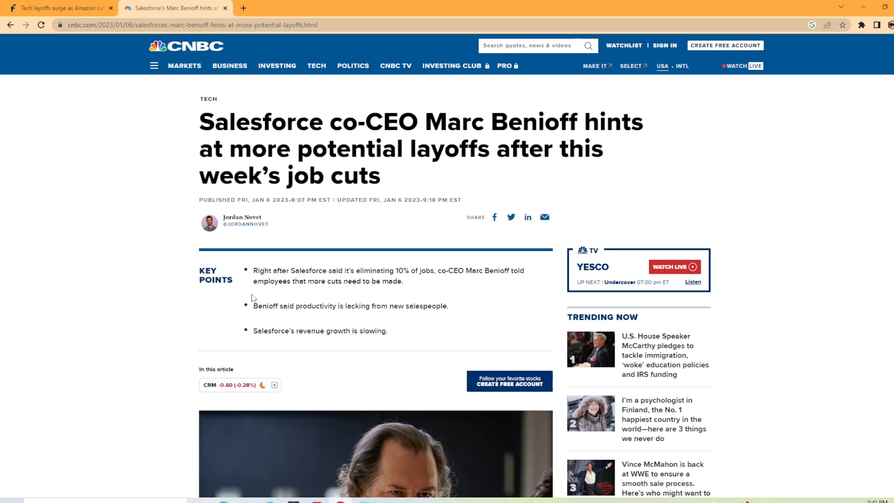
mouse_move(315, 287)
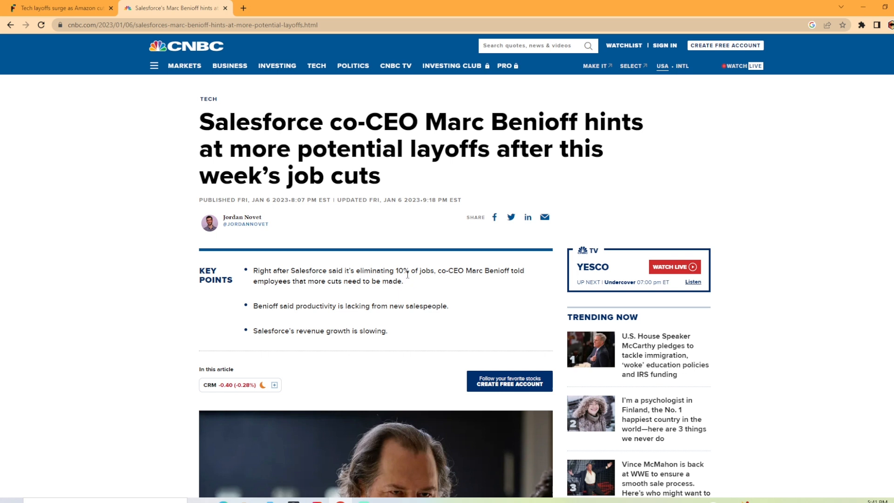
mouse_move(301, 316)
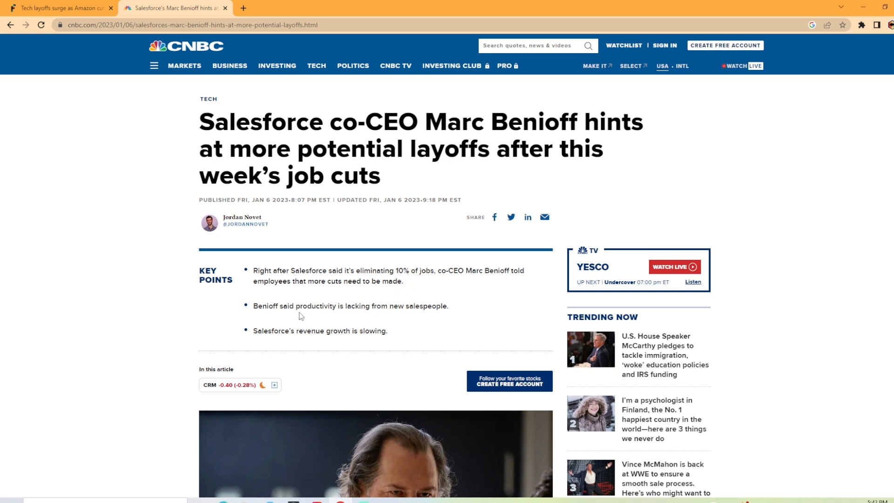
mouse_move(407, 319)
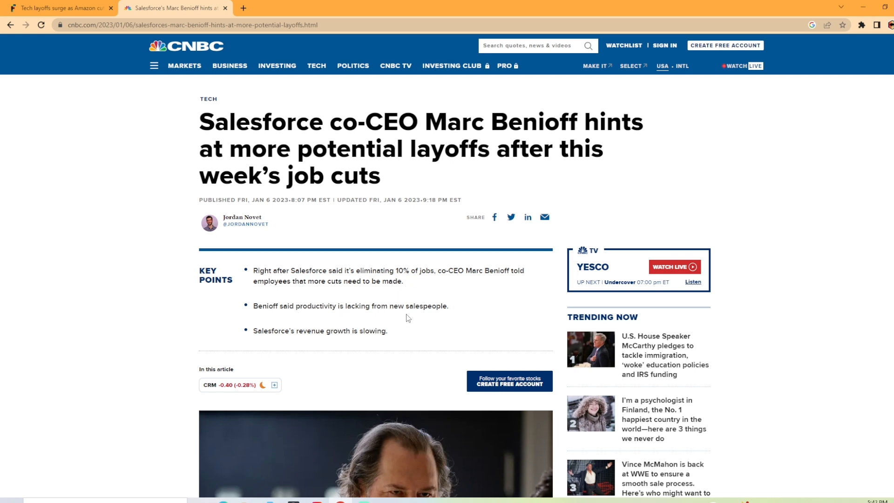
mouse_move(332, 341)
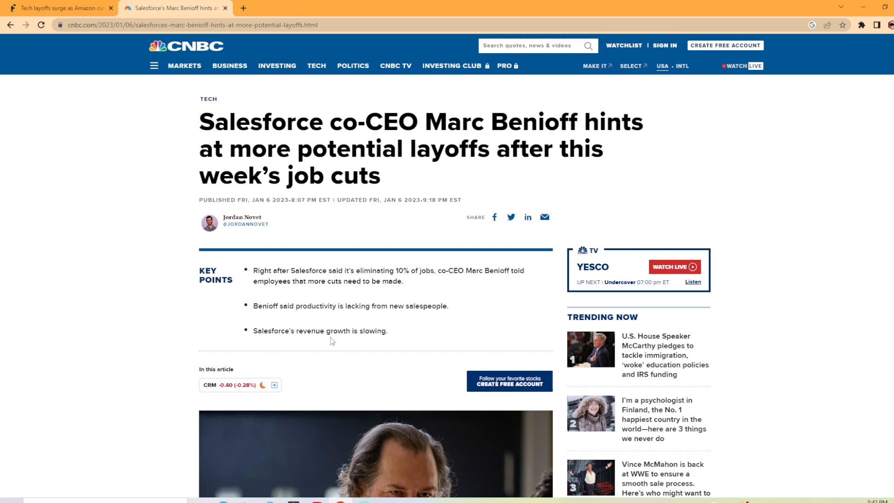
Step: Scroll the CNBC article to the Slack message, trust quote, and Salesforce's no-comment line
scroll(down, 3)
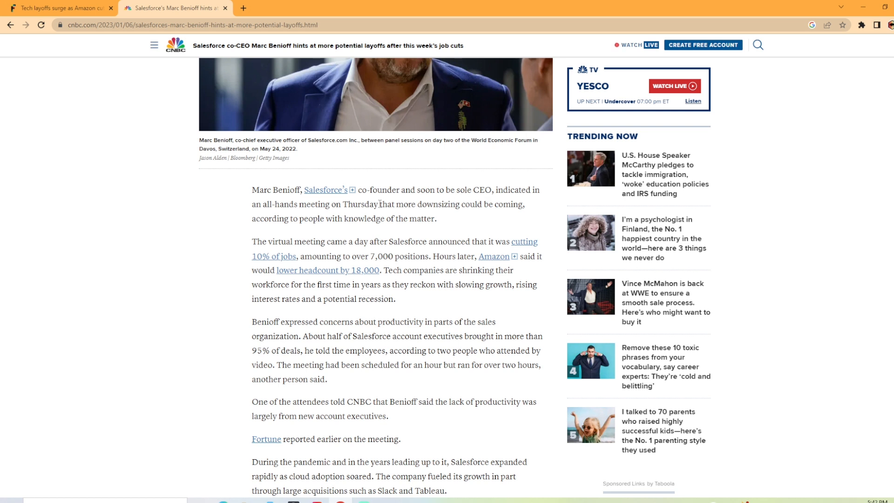
mouse_move(470, 218)
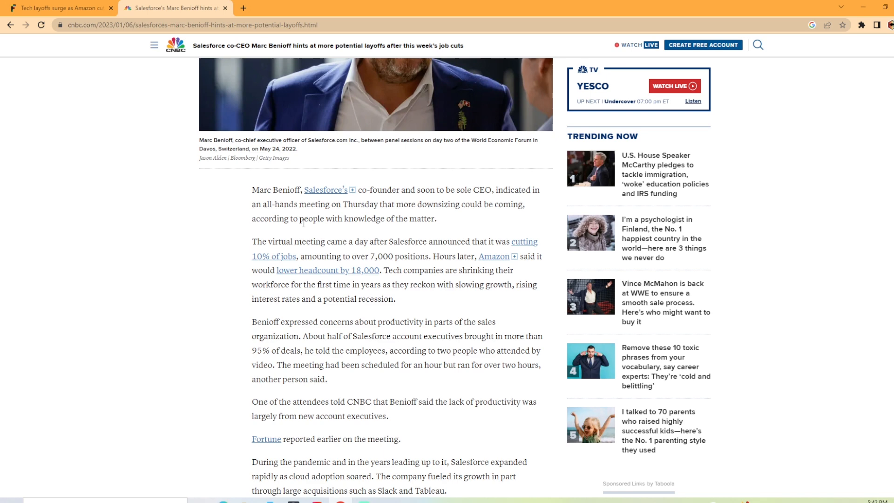
scroll(down, 3)
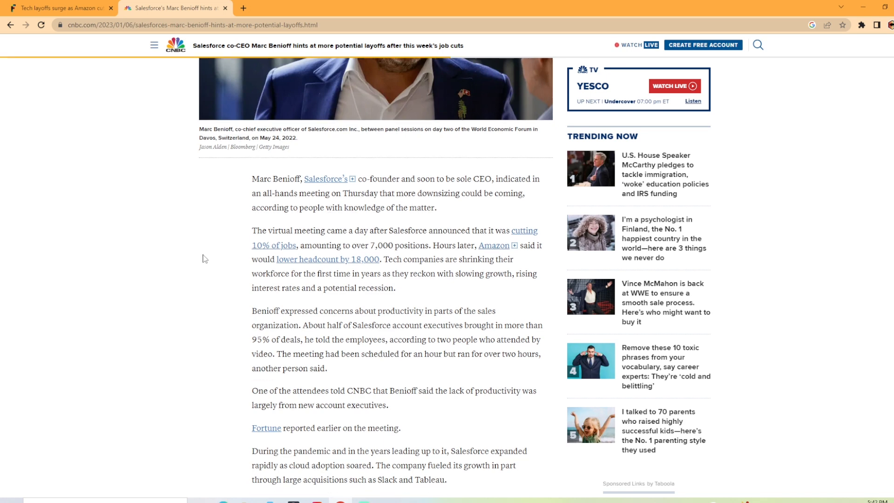
scroll(down, 3)
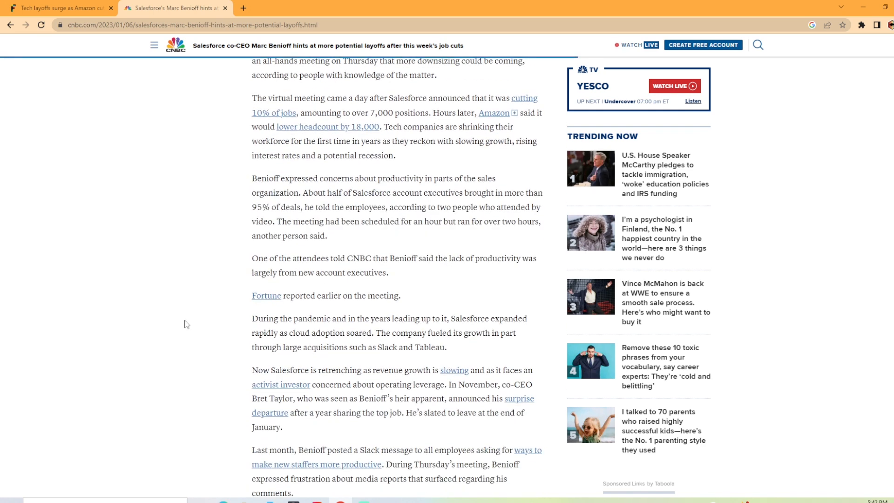
mouse_move(203, 331)
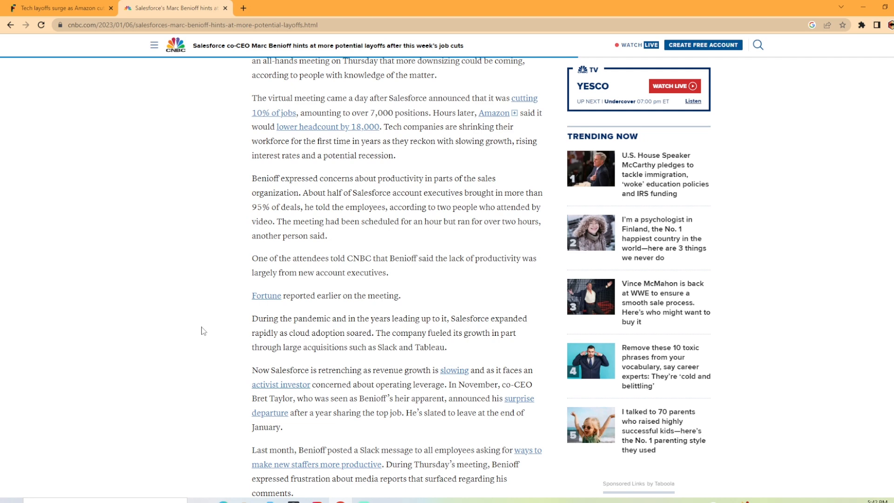
scroll(down, 3)
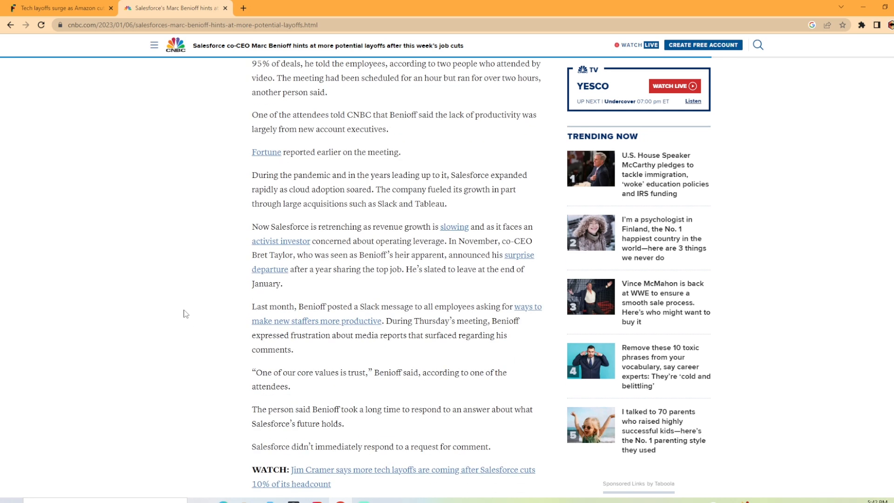
mouse_move(147, 328)
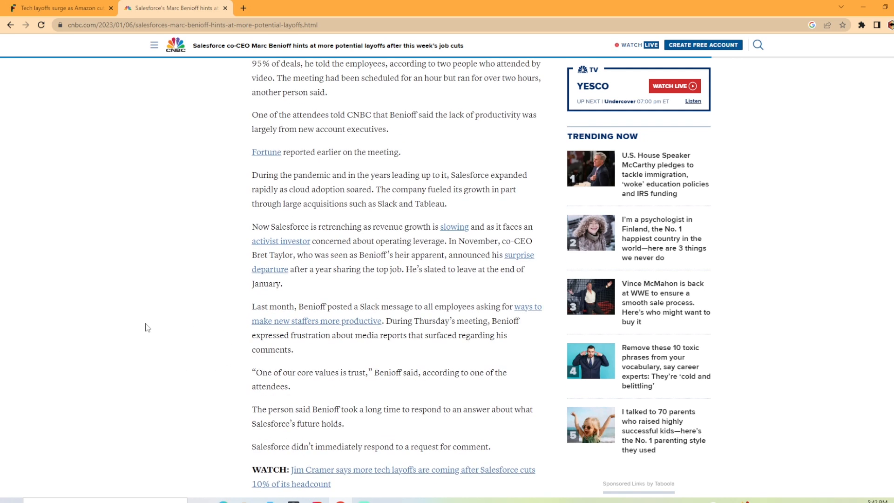